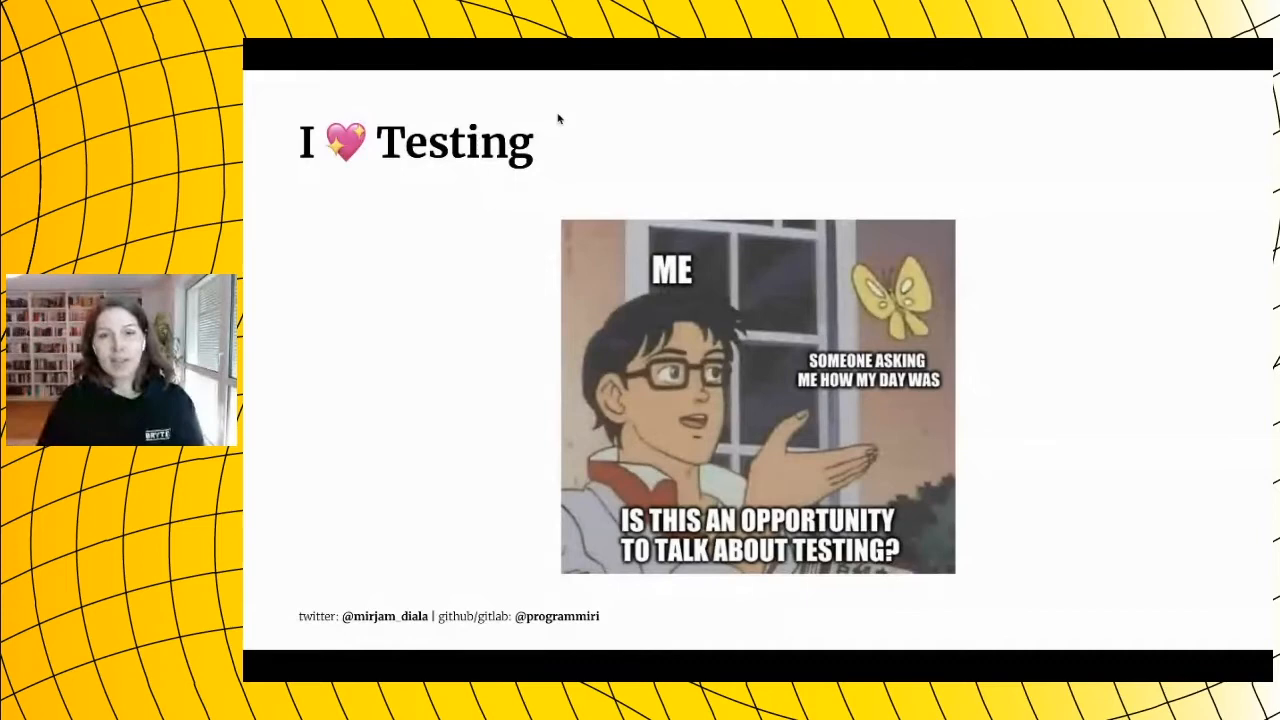
key(Right)
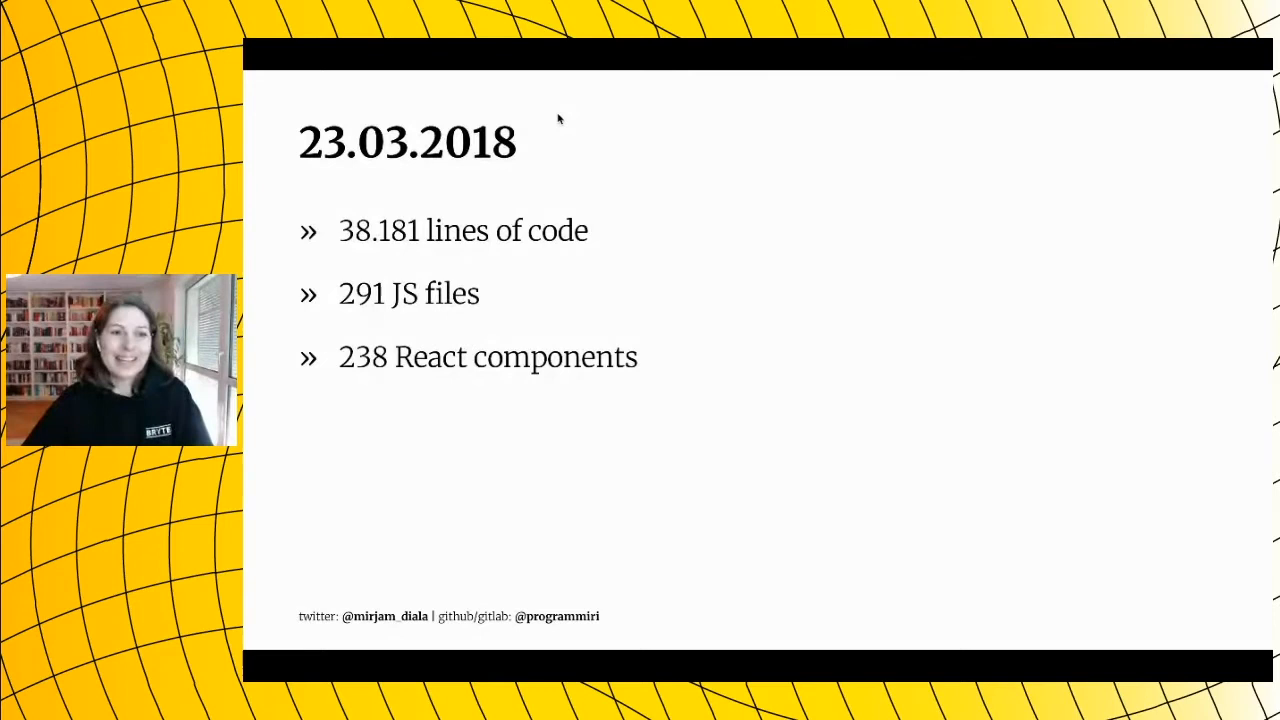
key(Right)
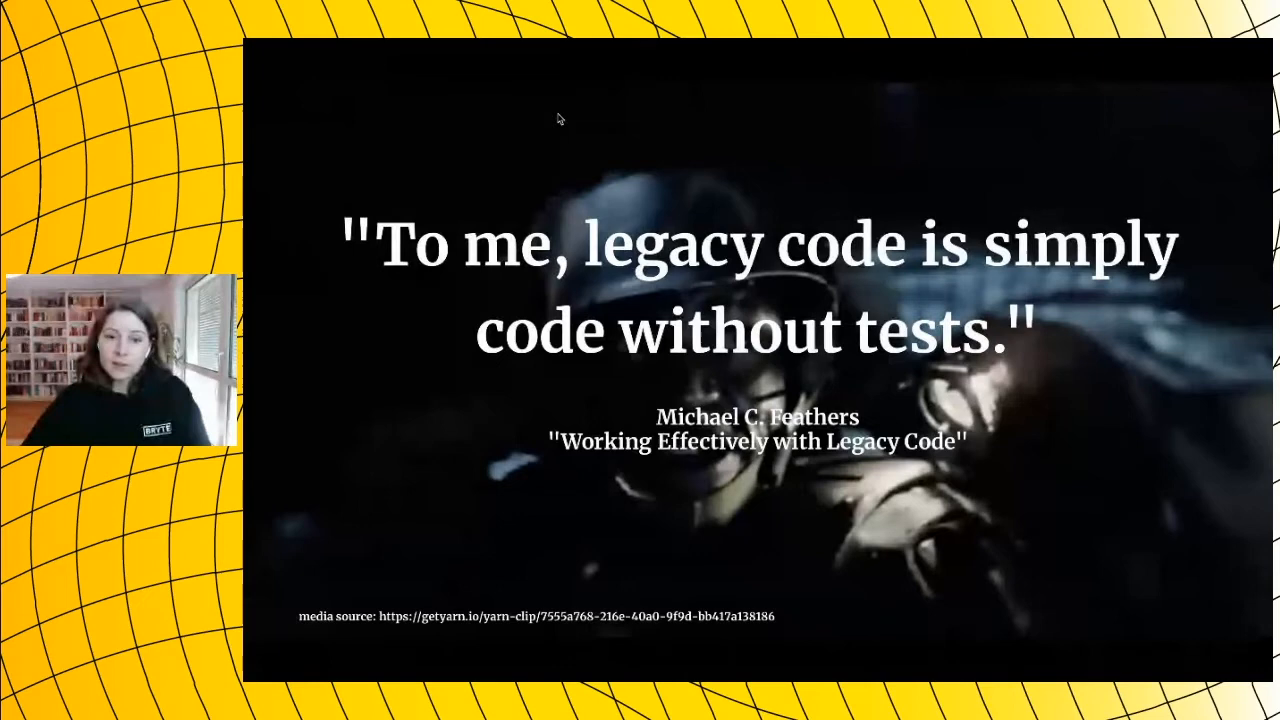
key(Right)
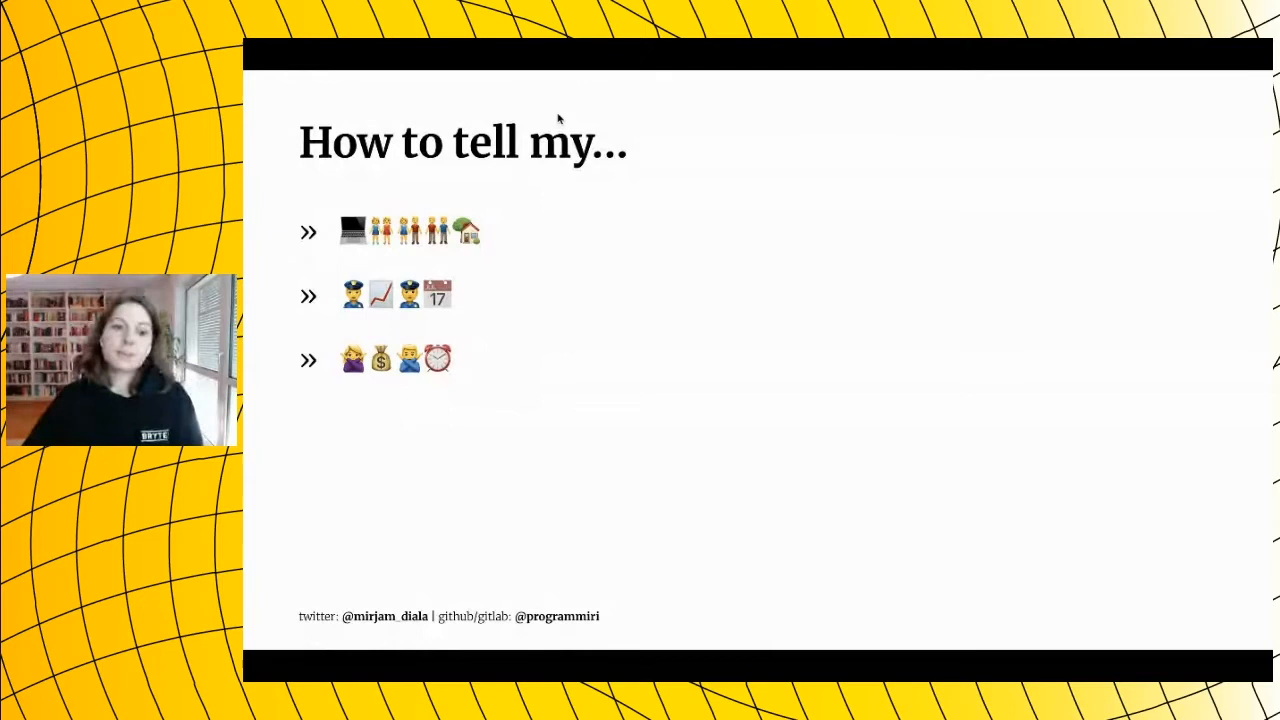
key(Right)
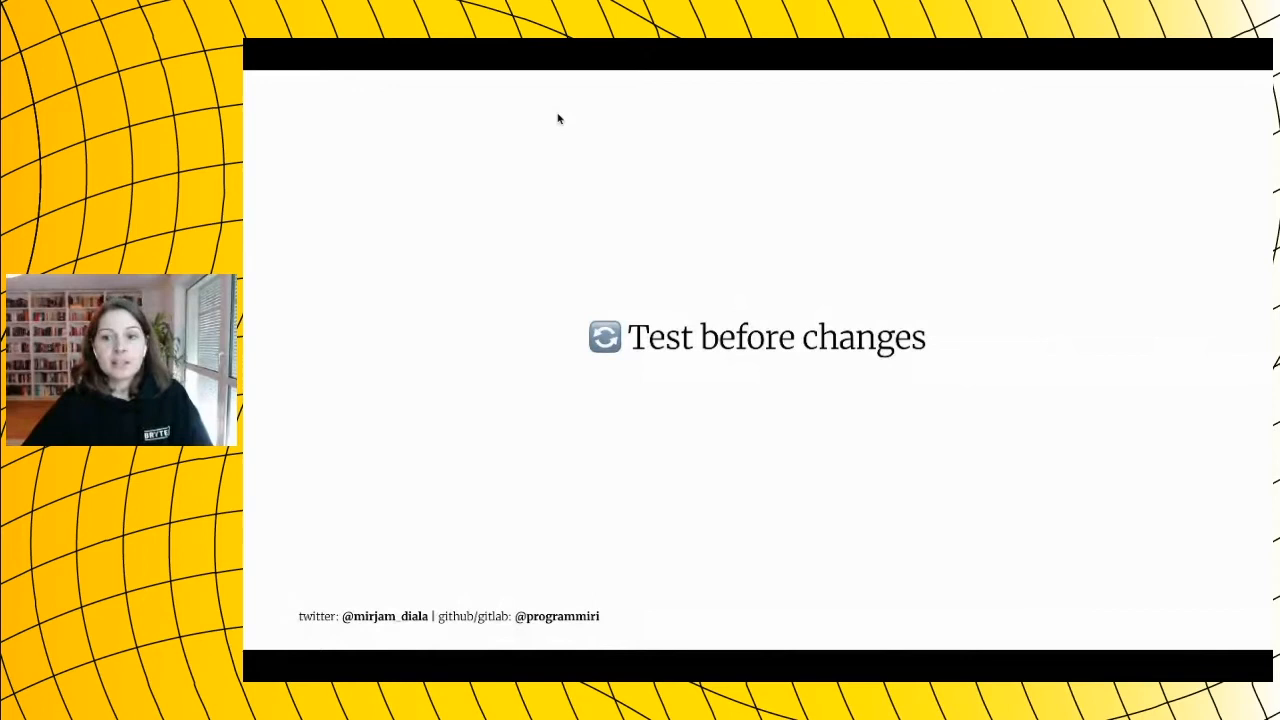
key(Right)
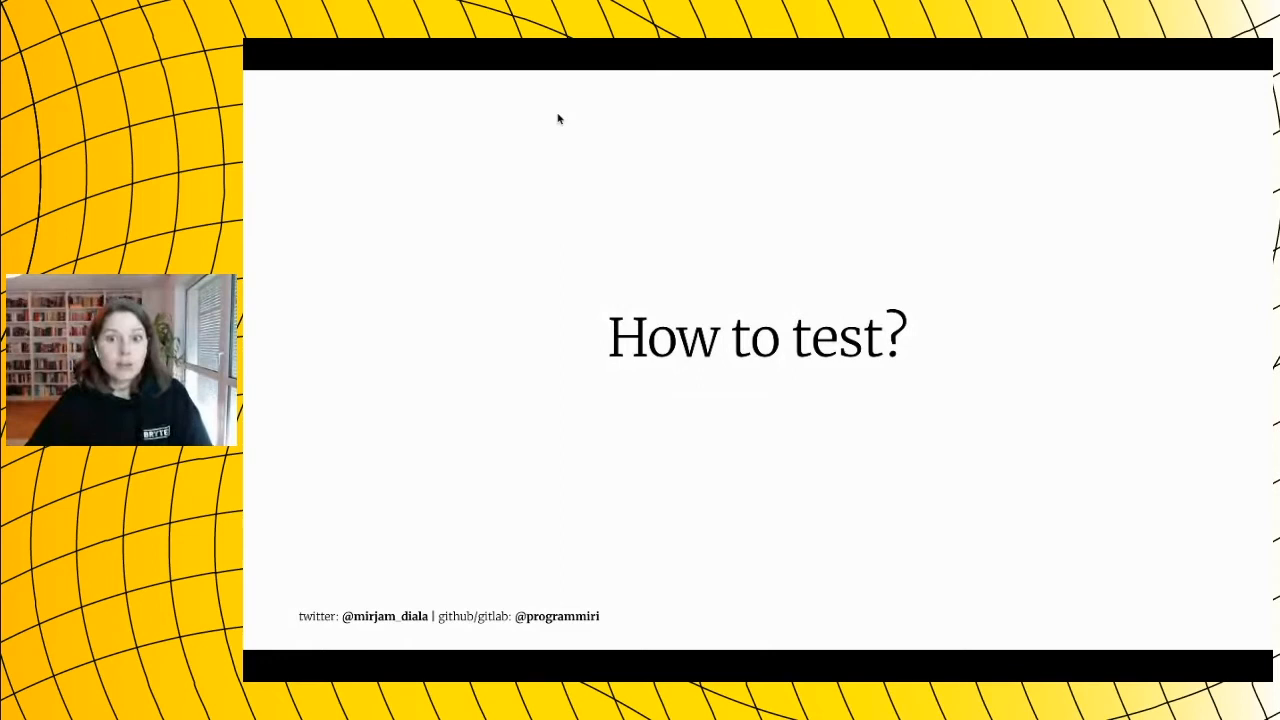
key(Right)
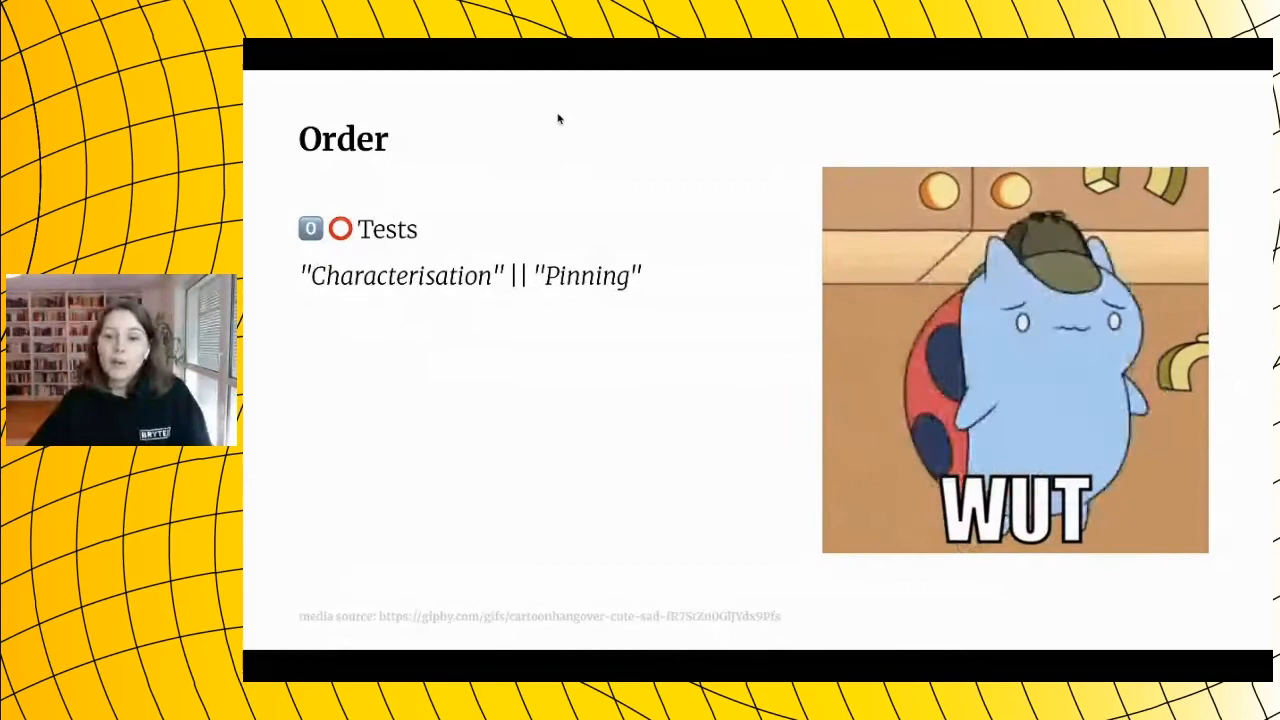
key(Right)
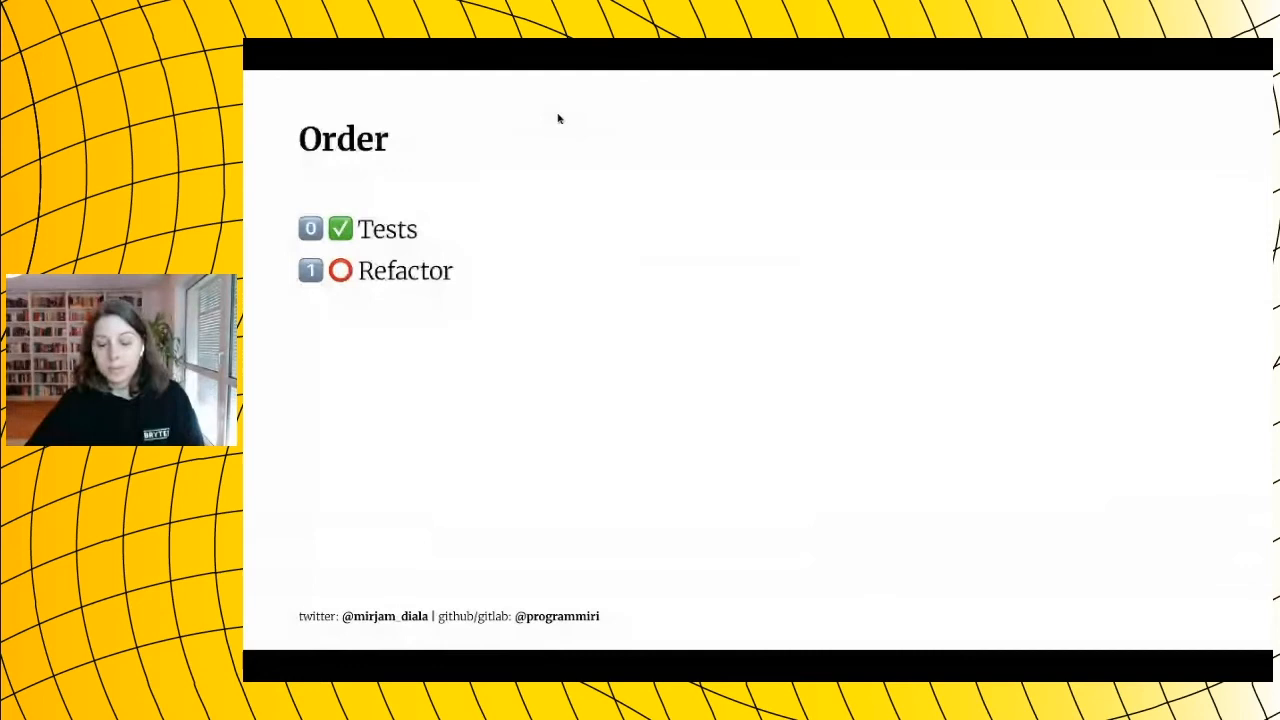
key(right)
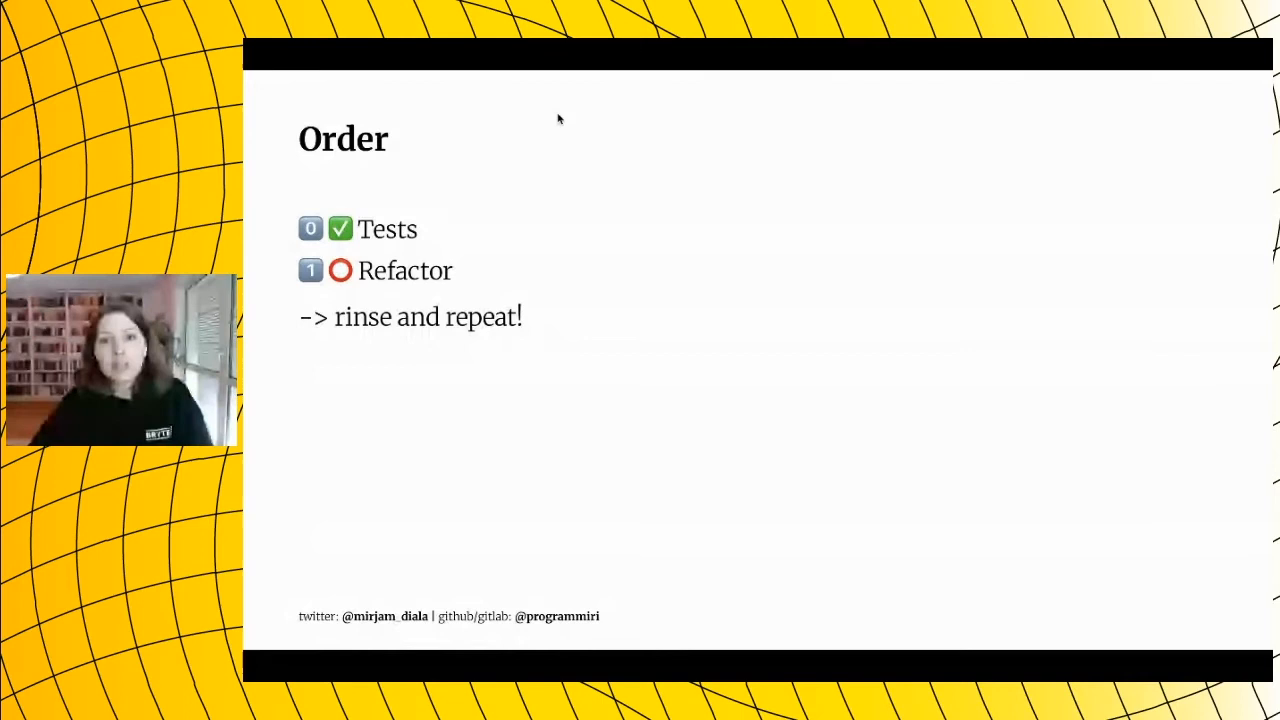
key(Right)
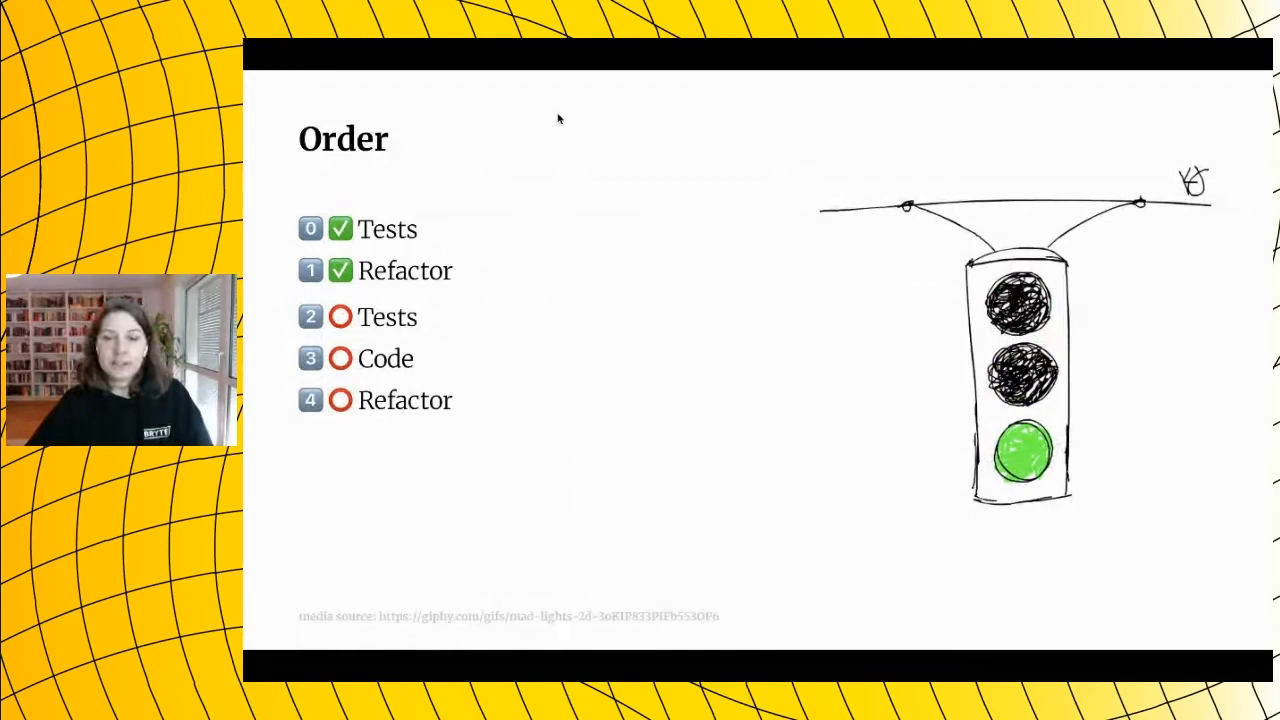